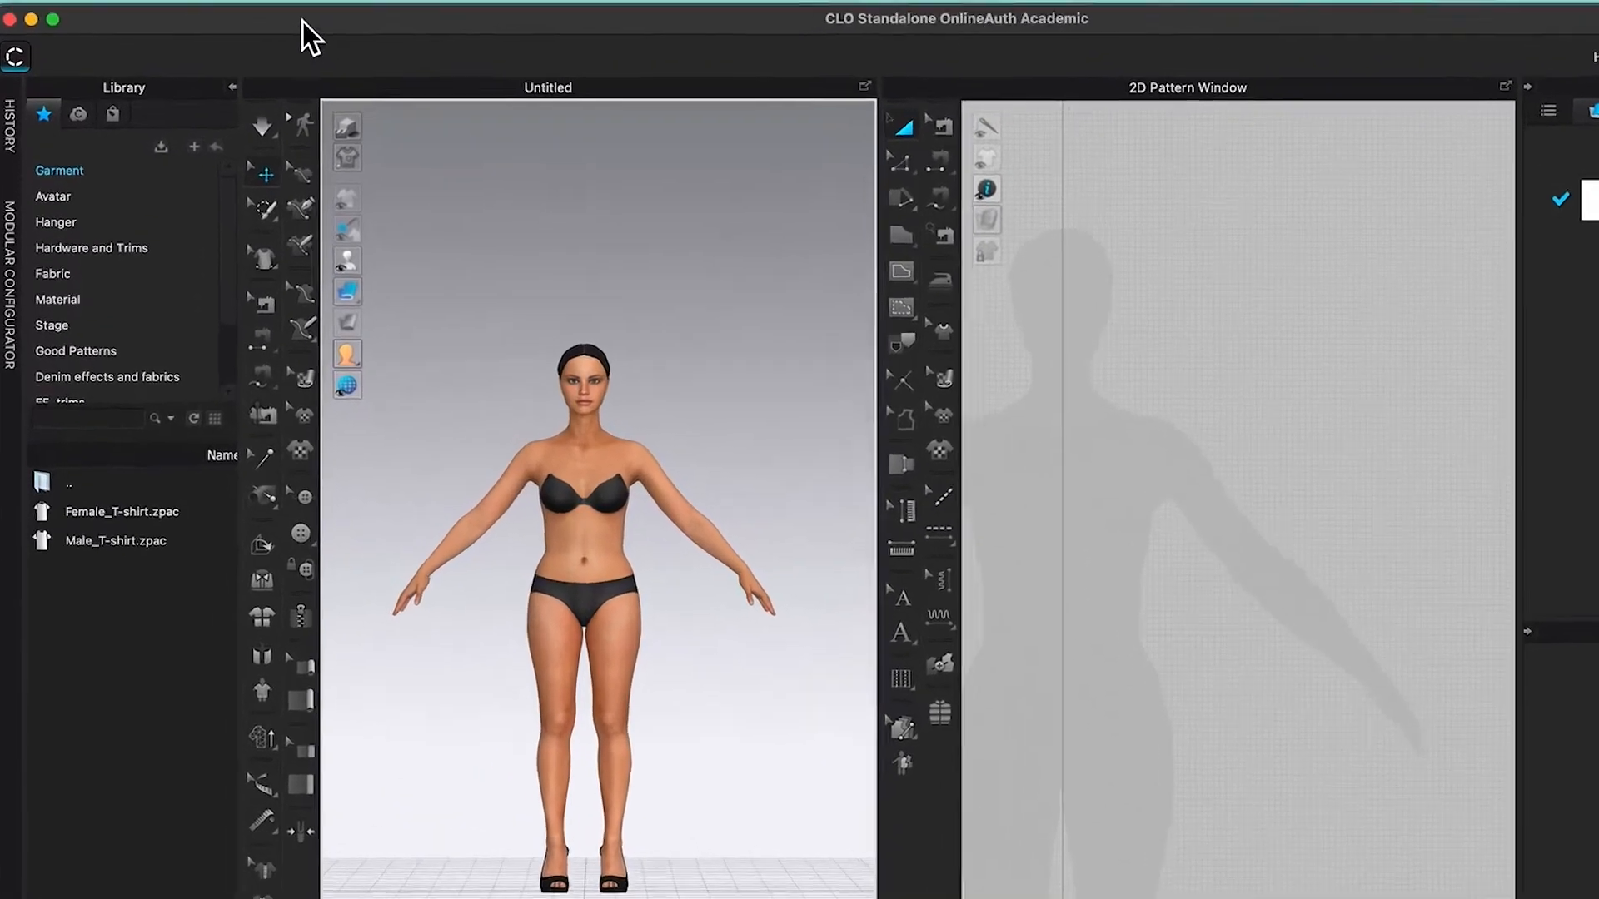
Step: Open the File menu to reach the Recent files list
left_click(323, 11)
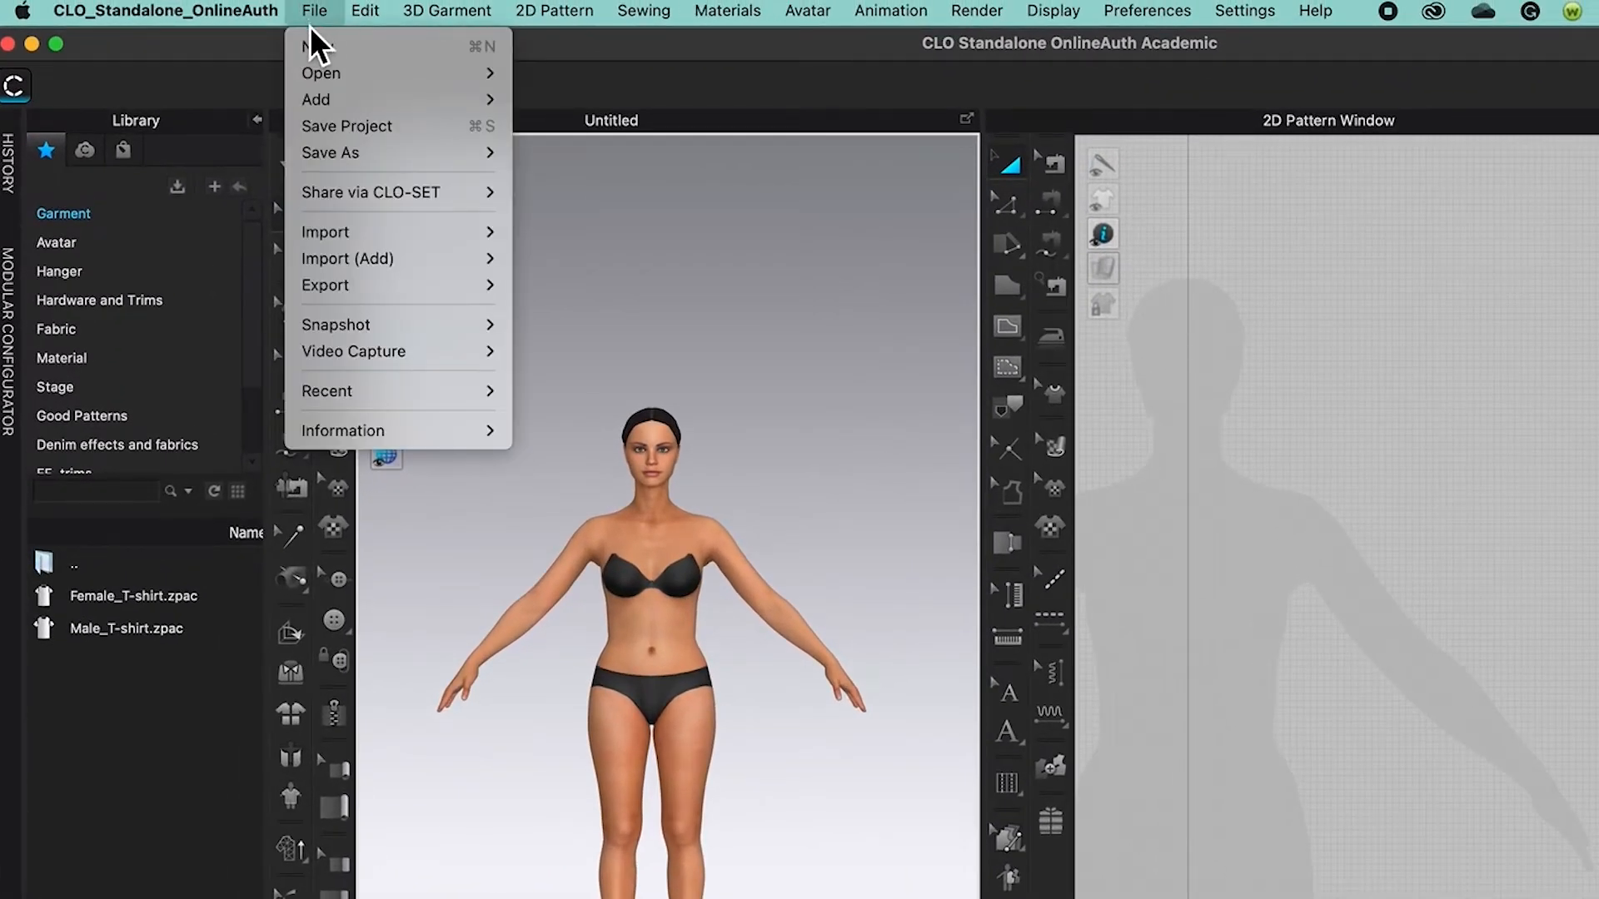
mouse_move(371, 241)
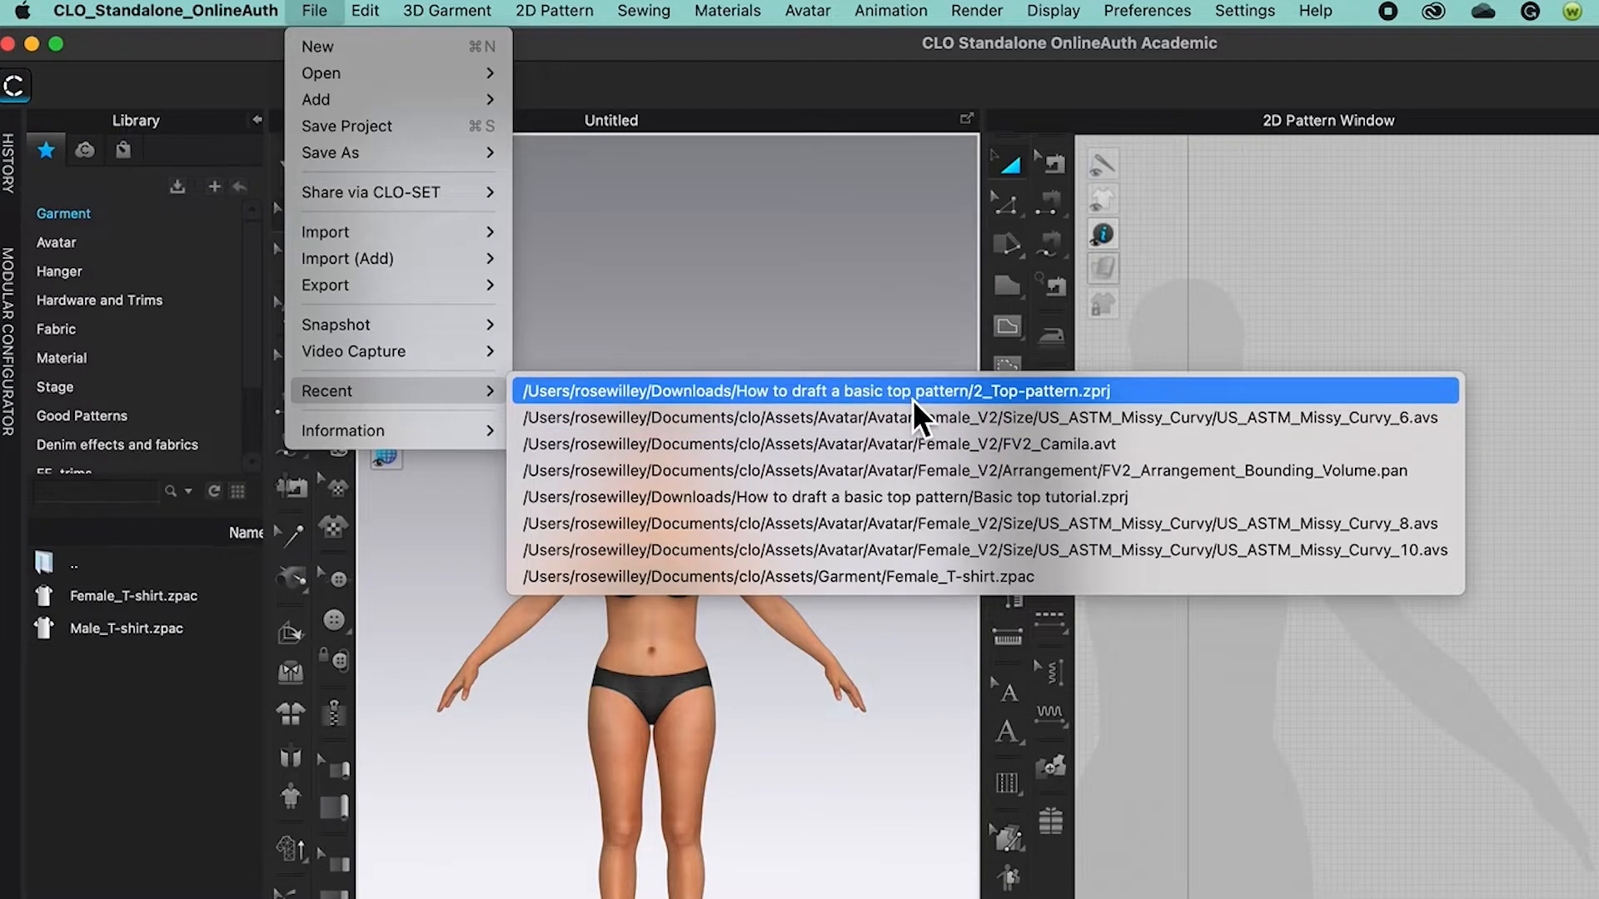
mouse_move(923, 418)
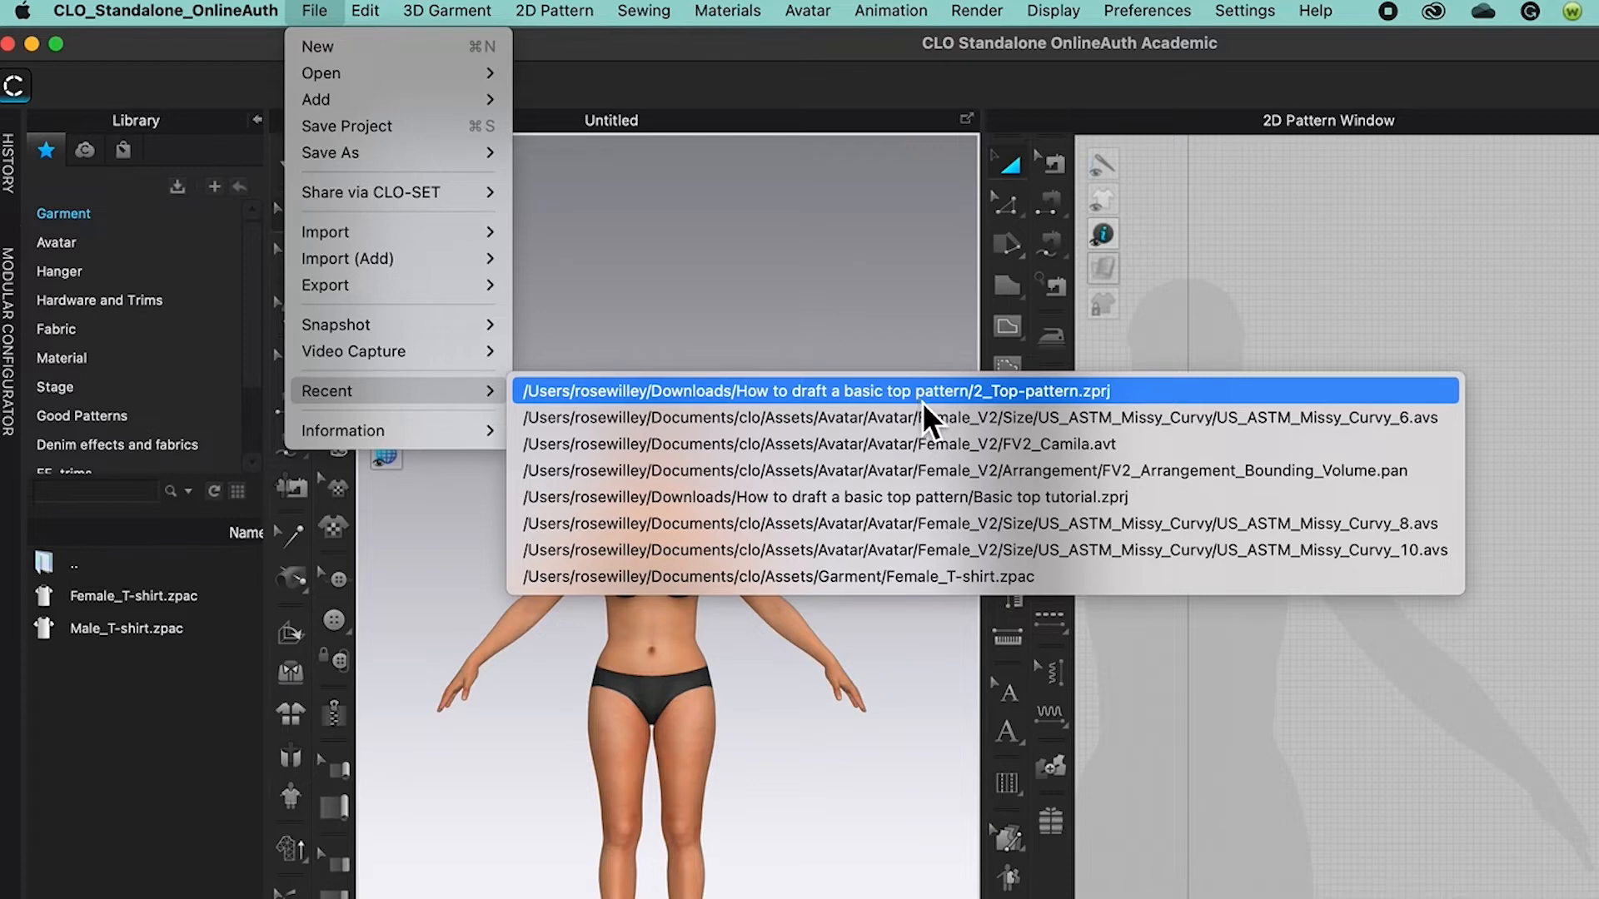
mouse_move(930, 425)
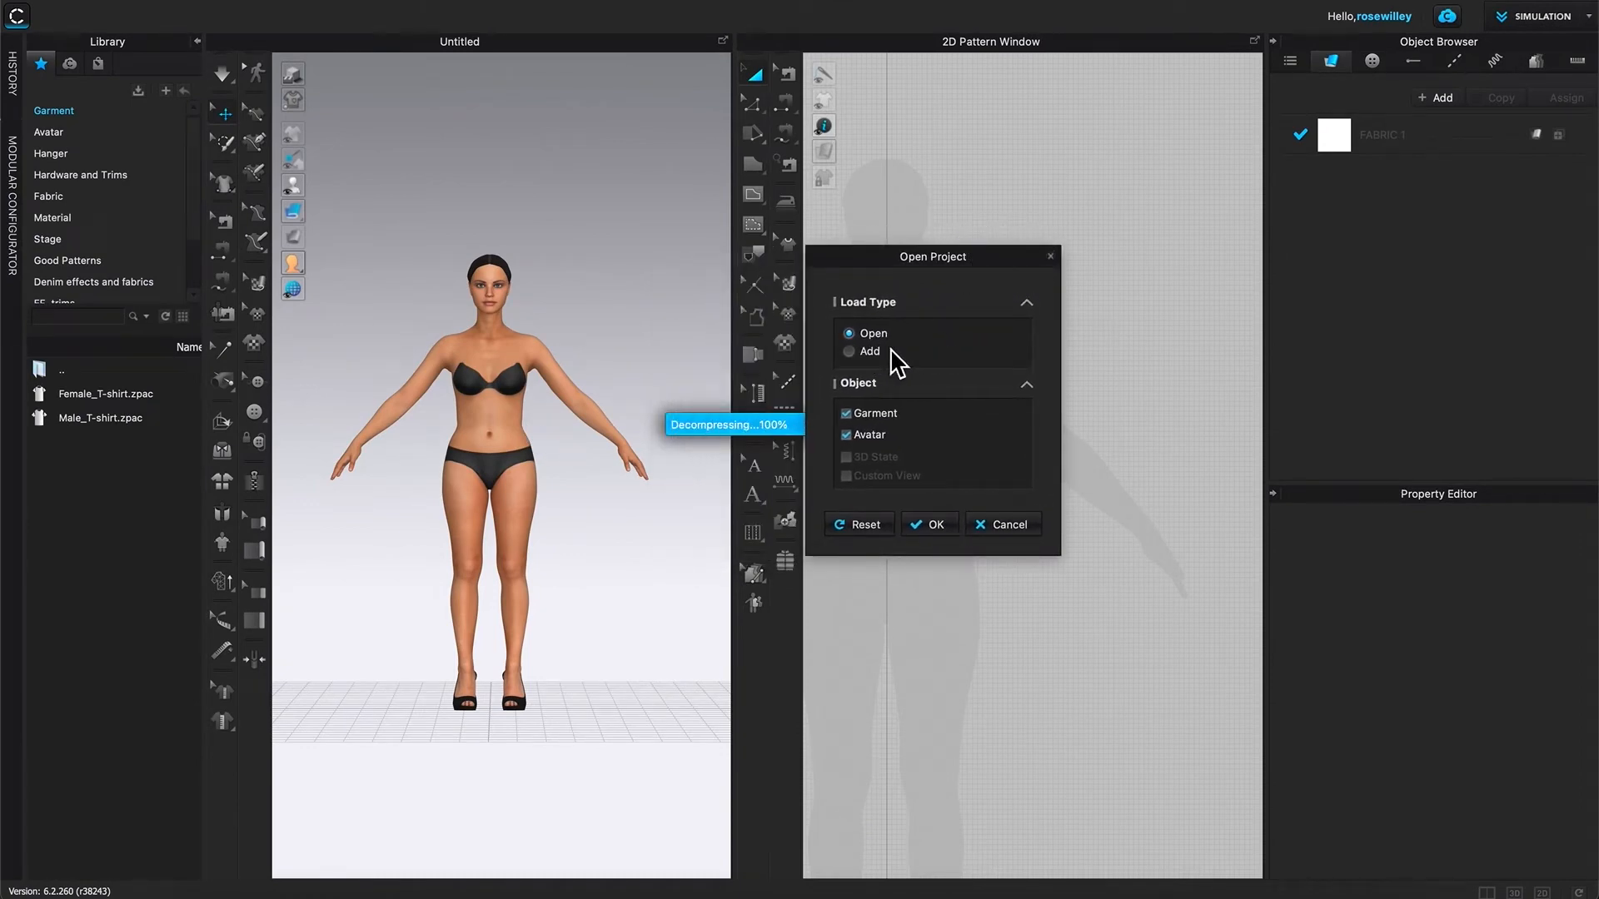
mouse_move(924, 355)
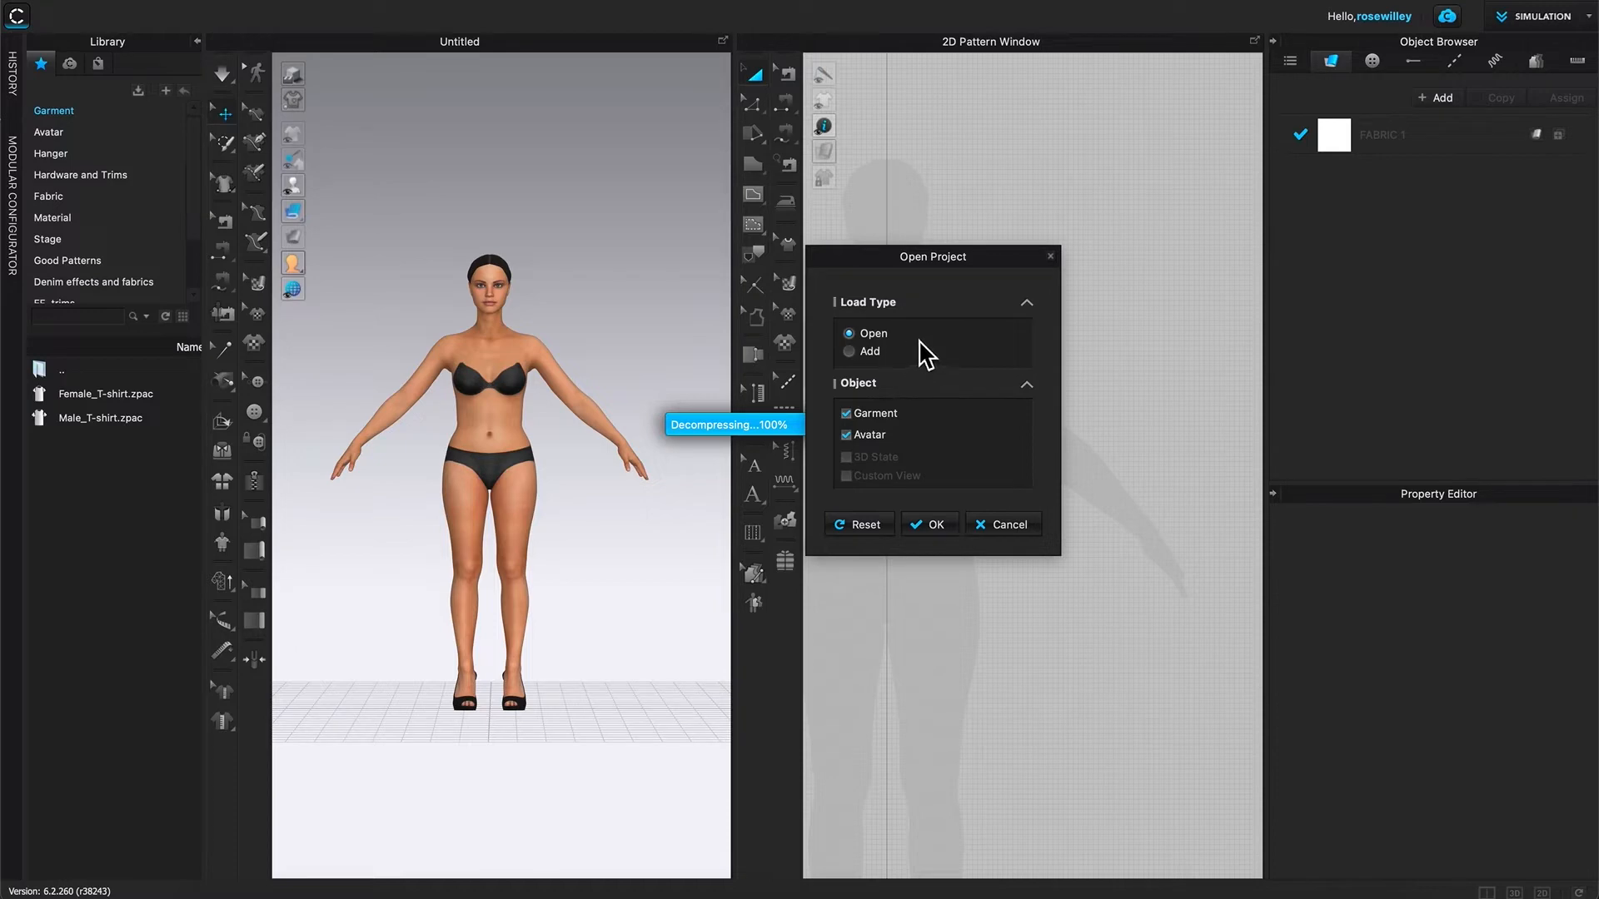
mouse_move(954, 406)
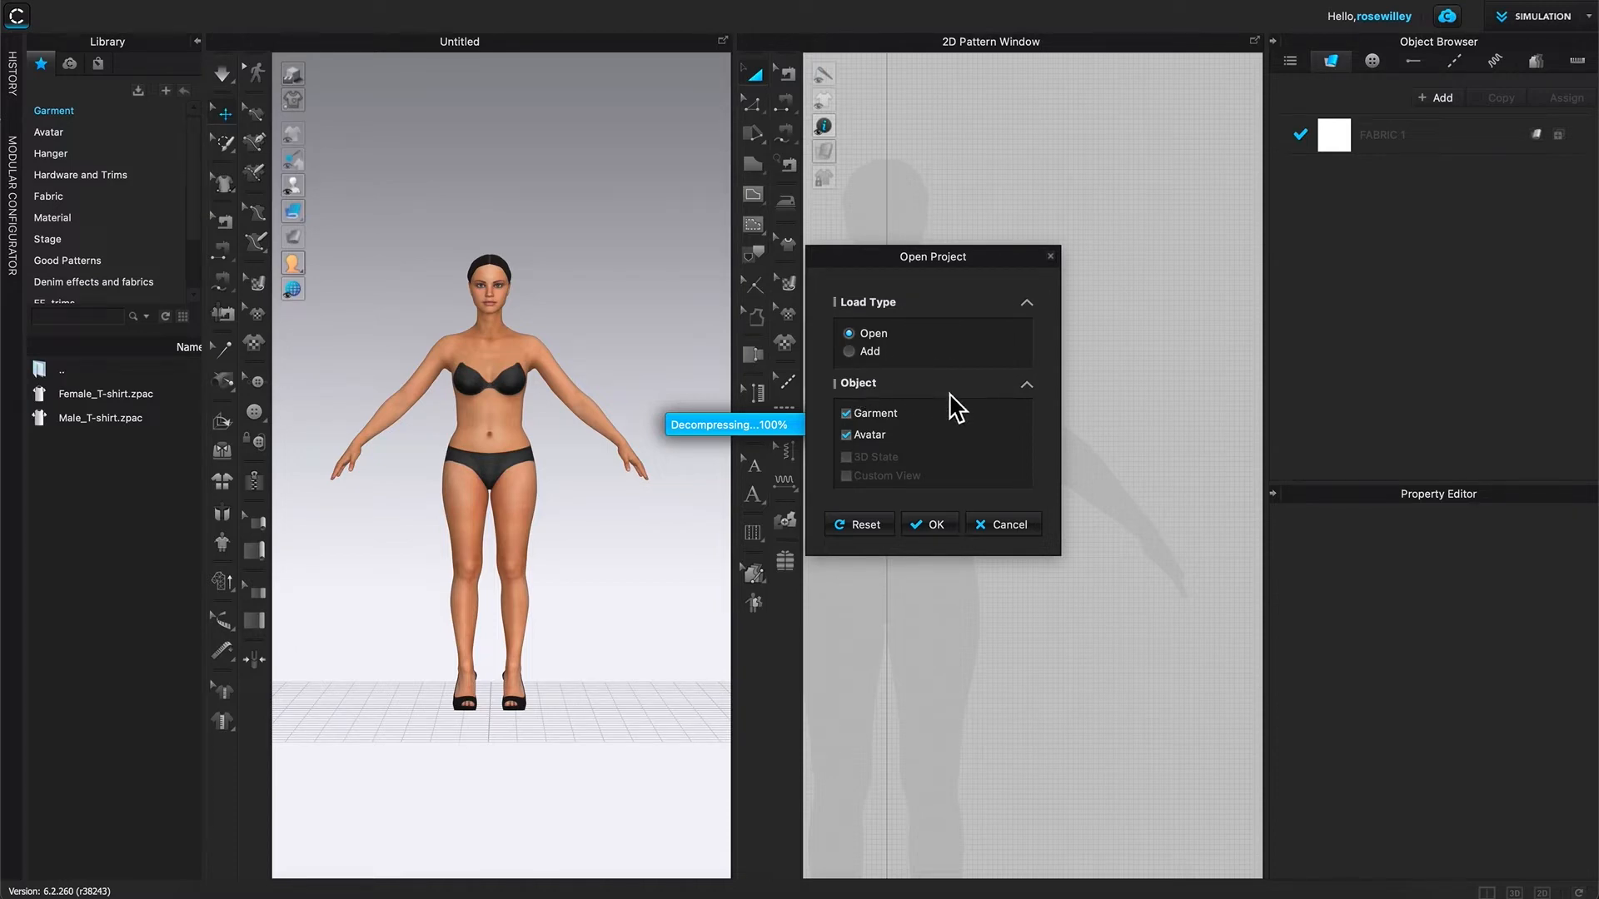
mouse_move(903, 466)
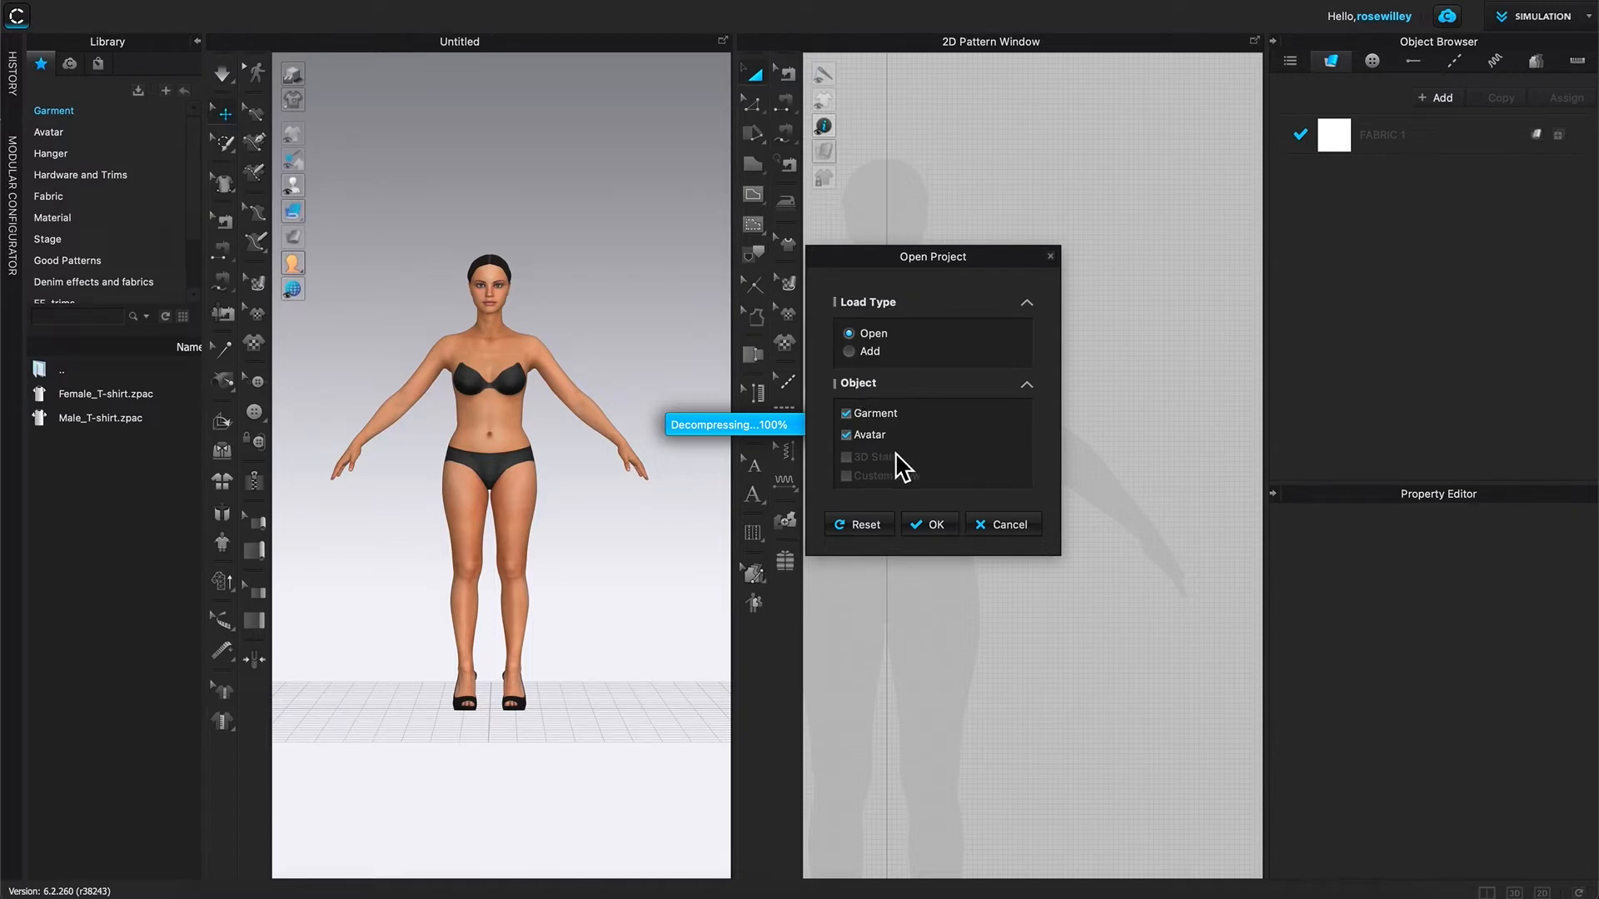
mouse_move(948, 477)
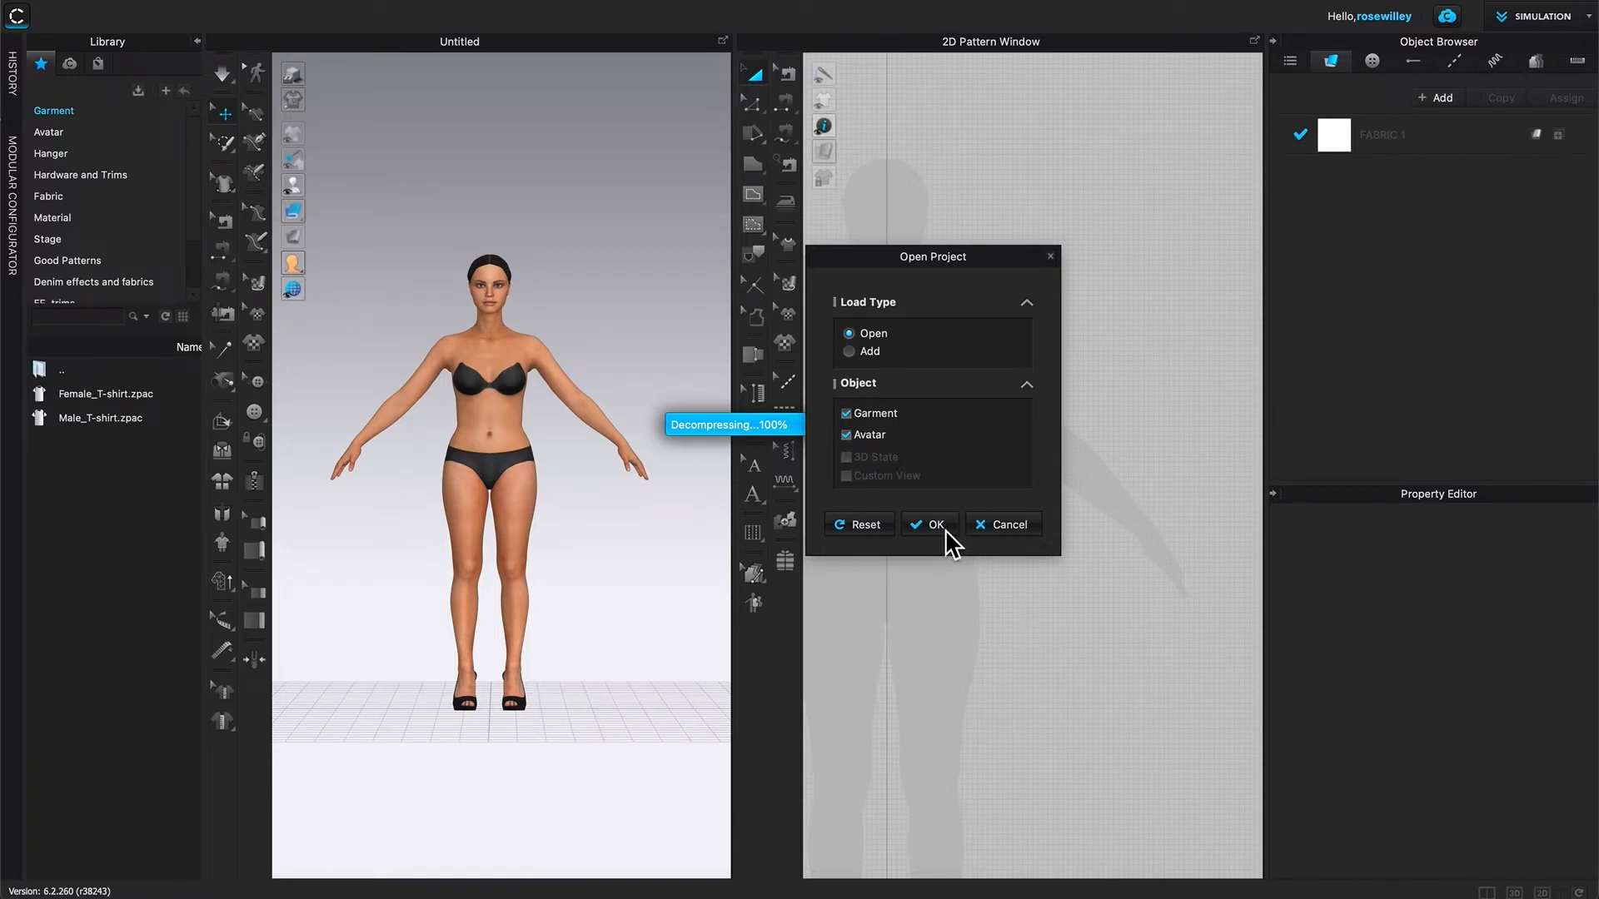
Step: Confirm the Open Project dialog to load the 2_Top-pattern project with garment and avatar
left_click(931, 524)
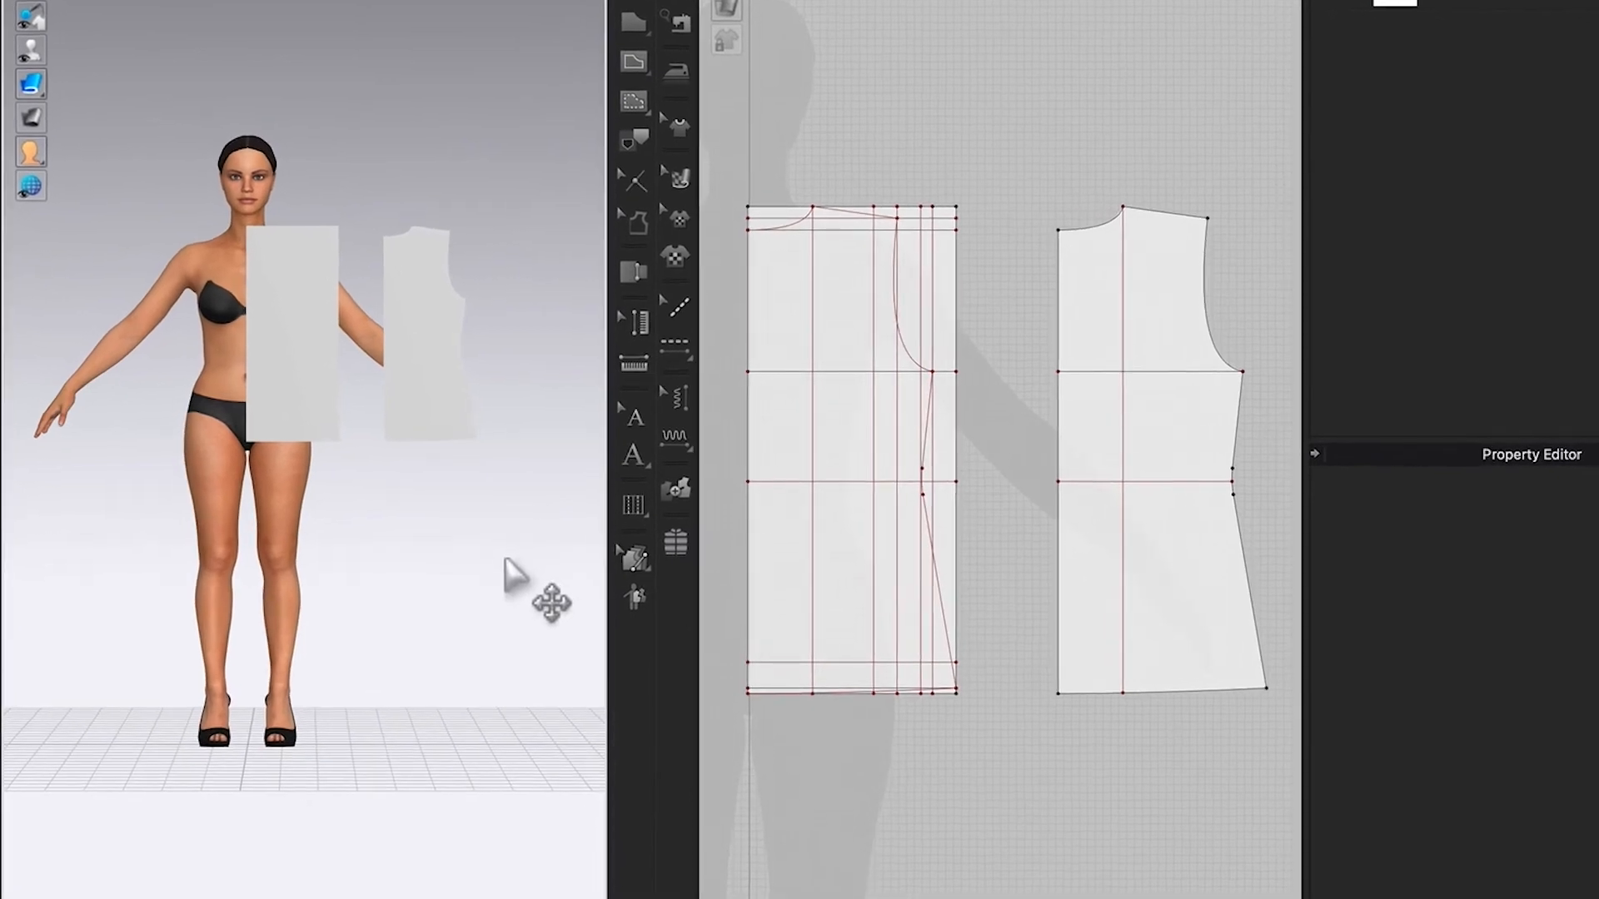
mouse_move(492, 584)
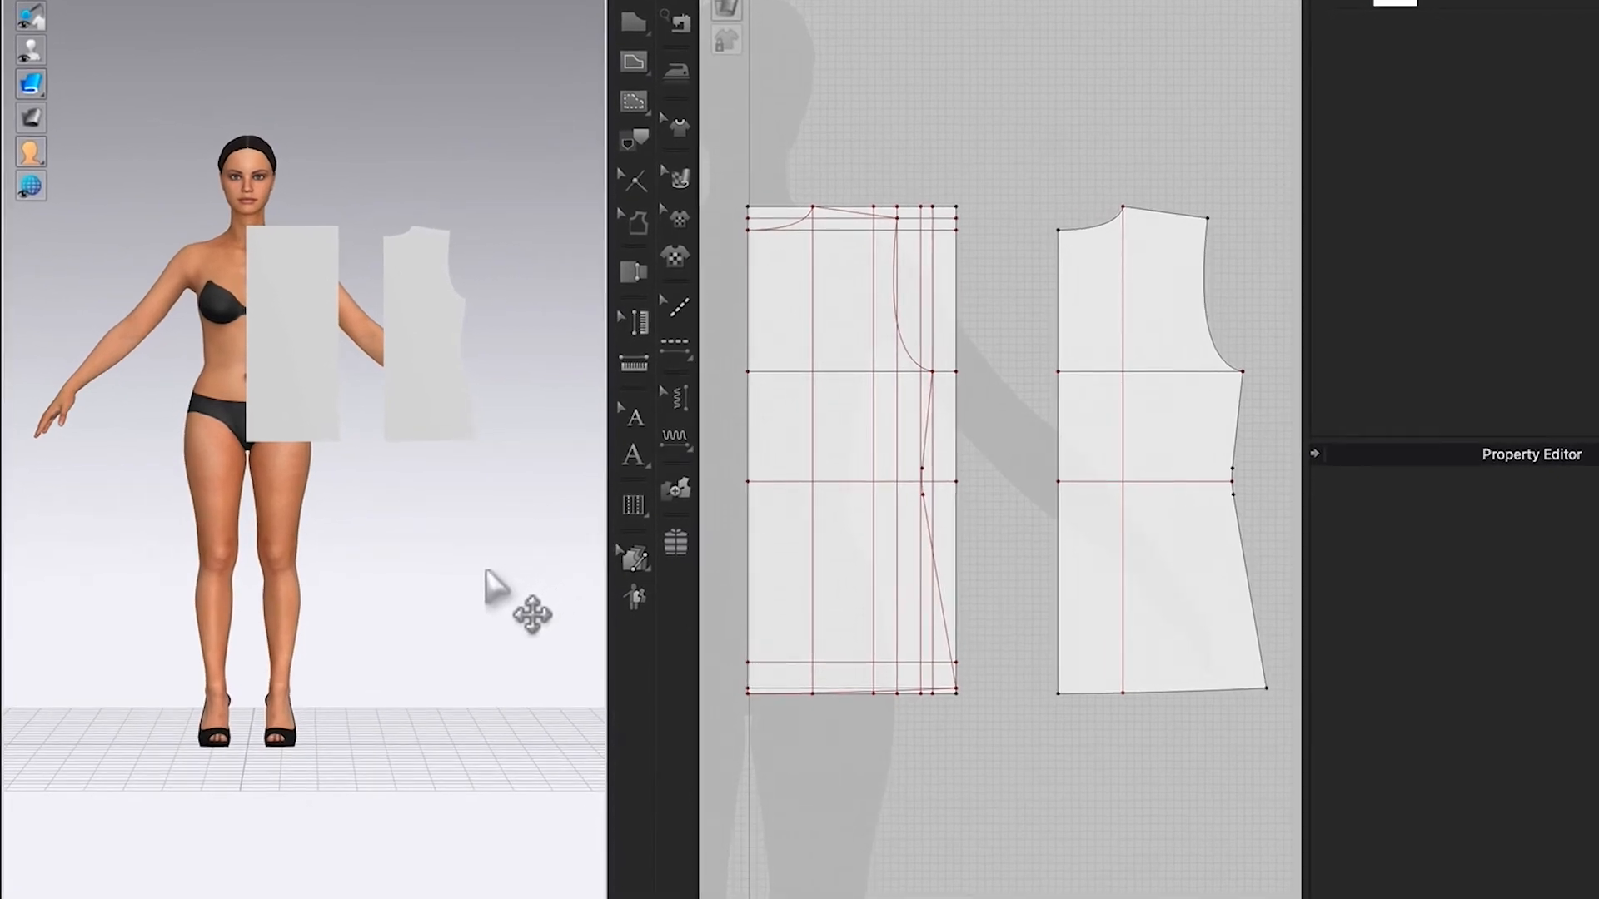